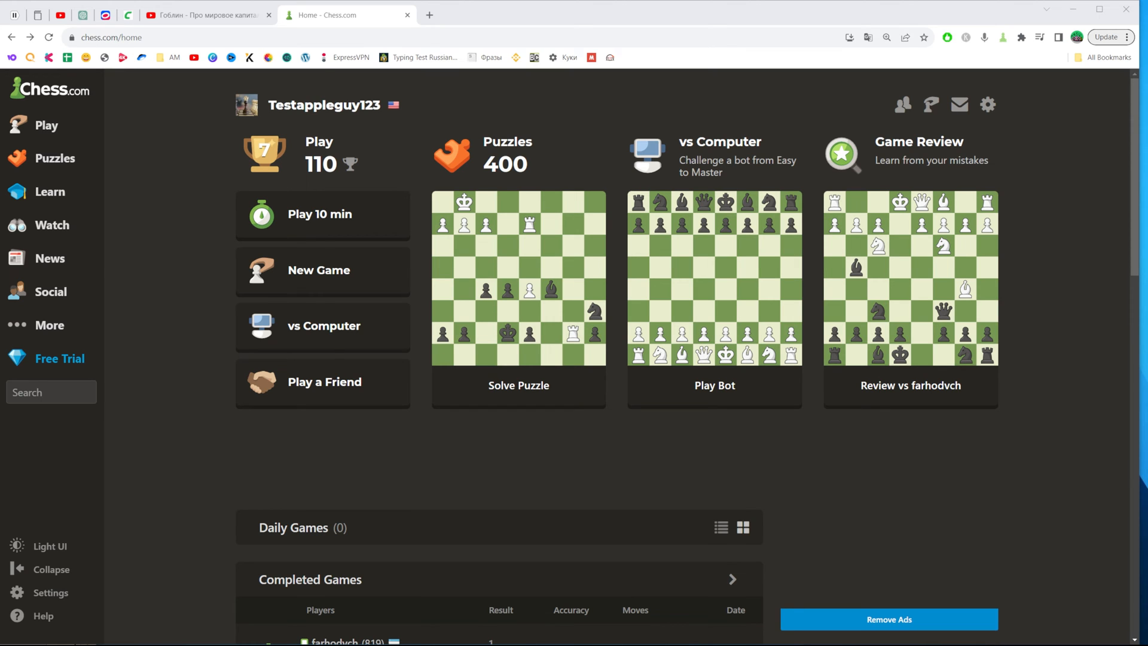
# Scroll through the opponent's member profile to review their games, trophies and rating stats
pyautogui.scroll(-3)
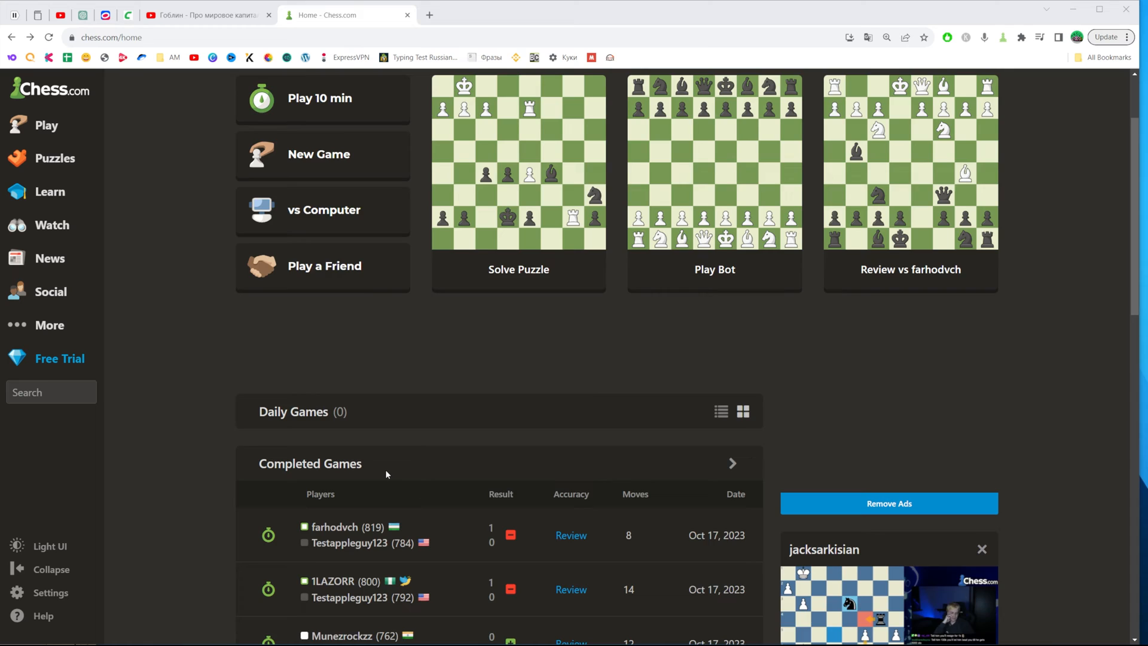
pyautogui.scroll(3)
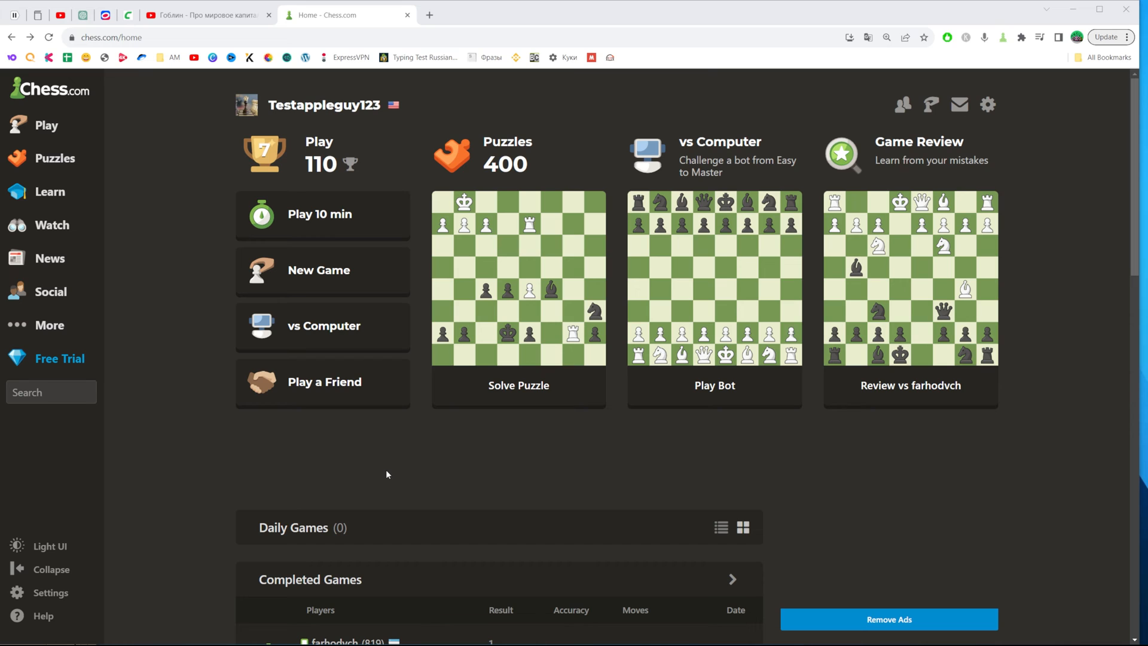
pyautogui.moveTo(227, 181)
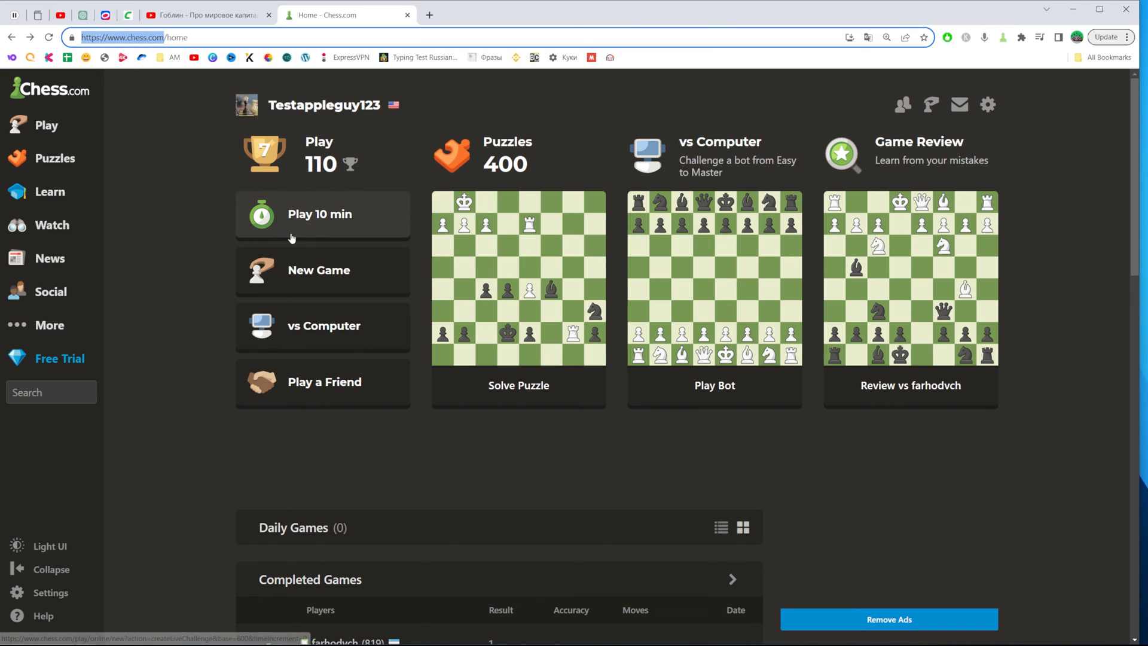
pyautogui.moveTo(154, 249)
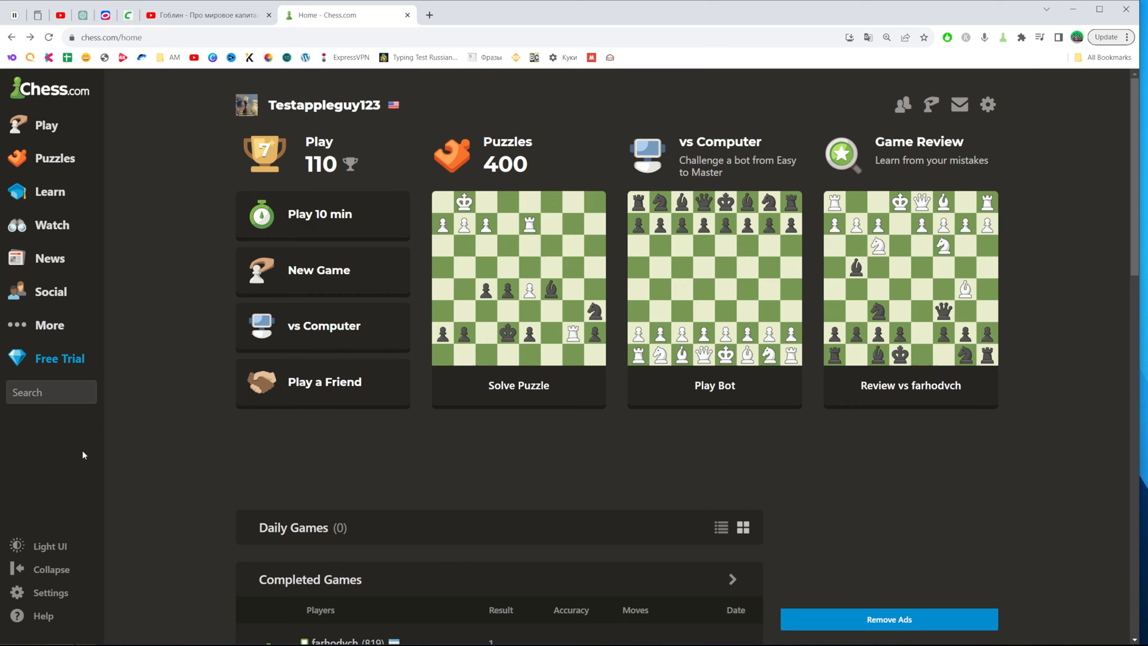
pyautogui.scroll(-3)
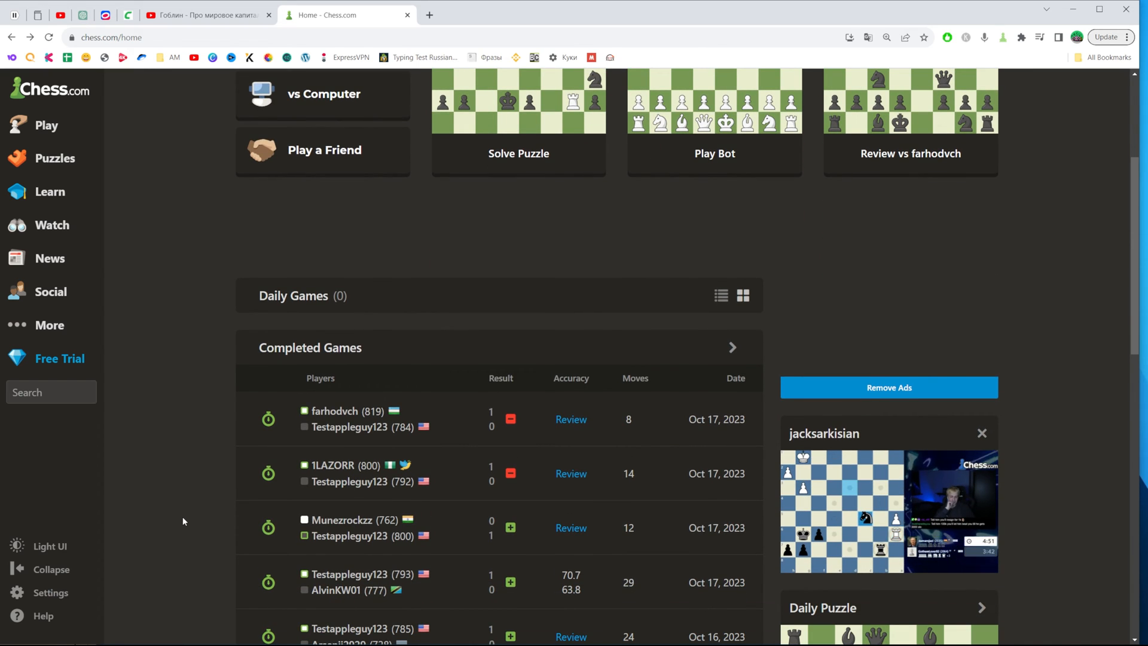
pyautogui.moveTo(242, 497)
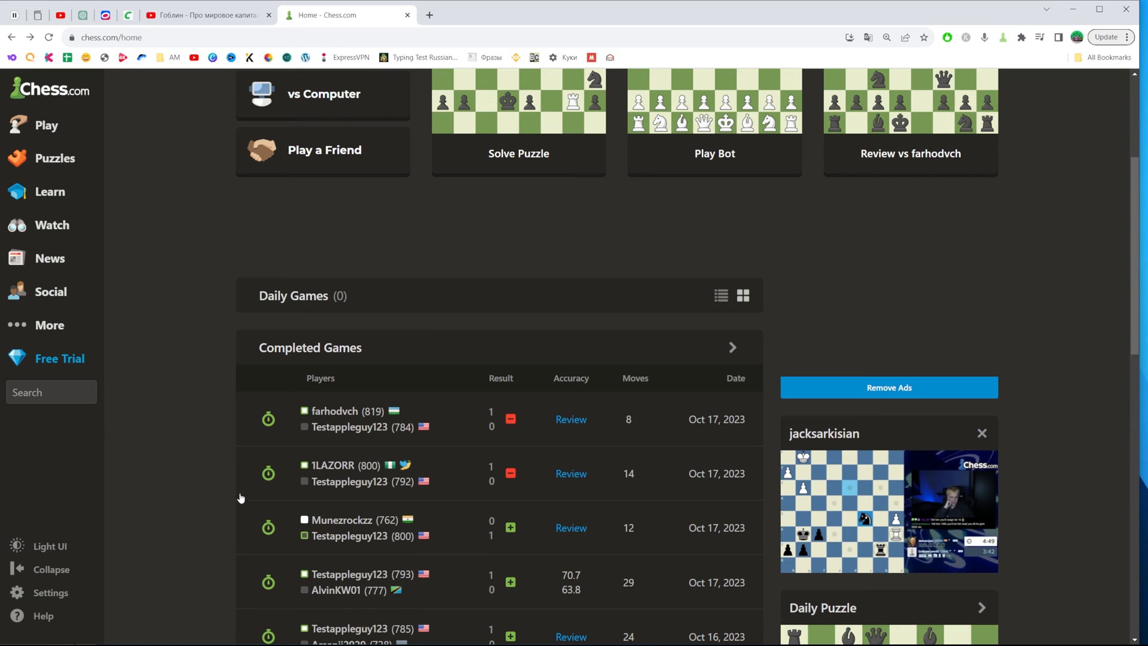
pyautogui.moveTo(225, 486)
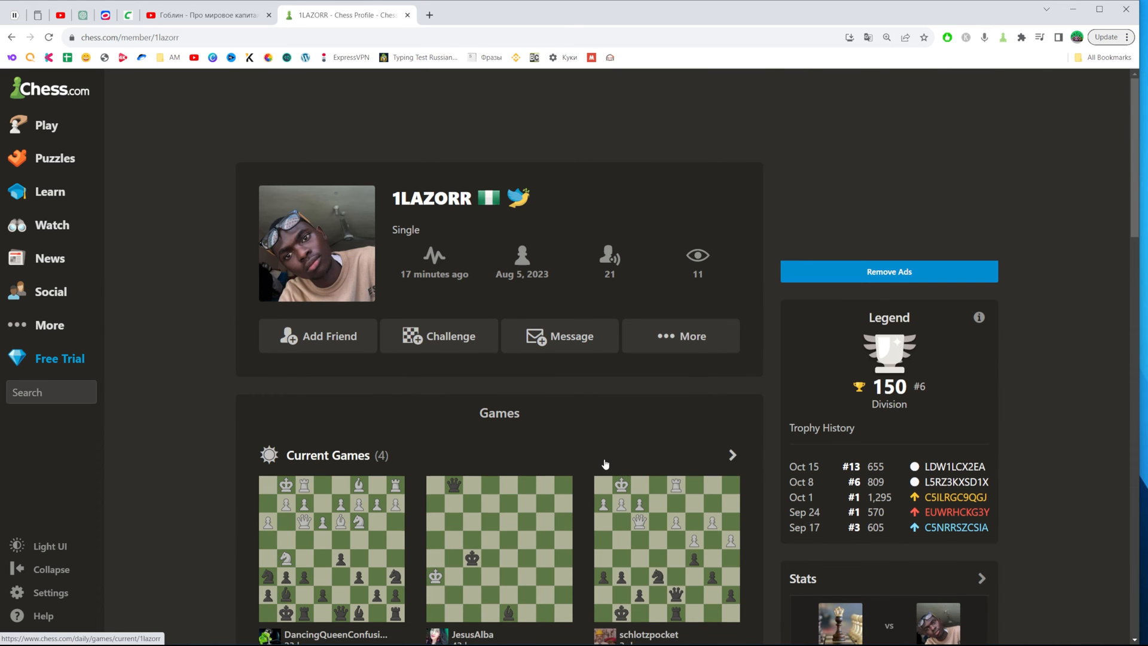
pyautogui.scroll(-3)
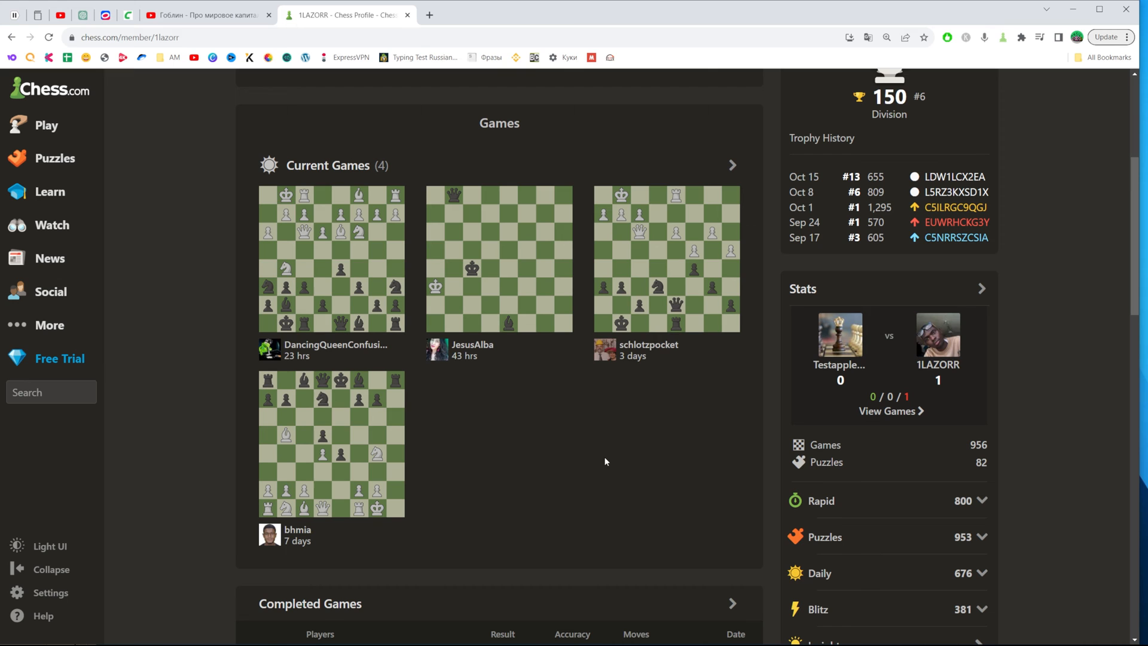
pyautogui.moveTo(679, 208)
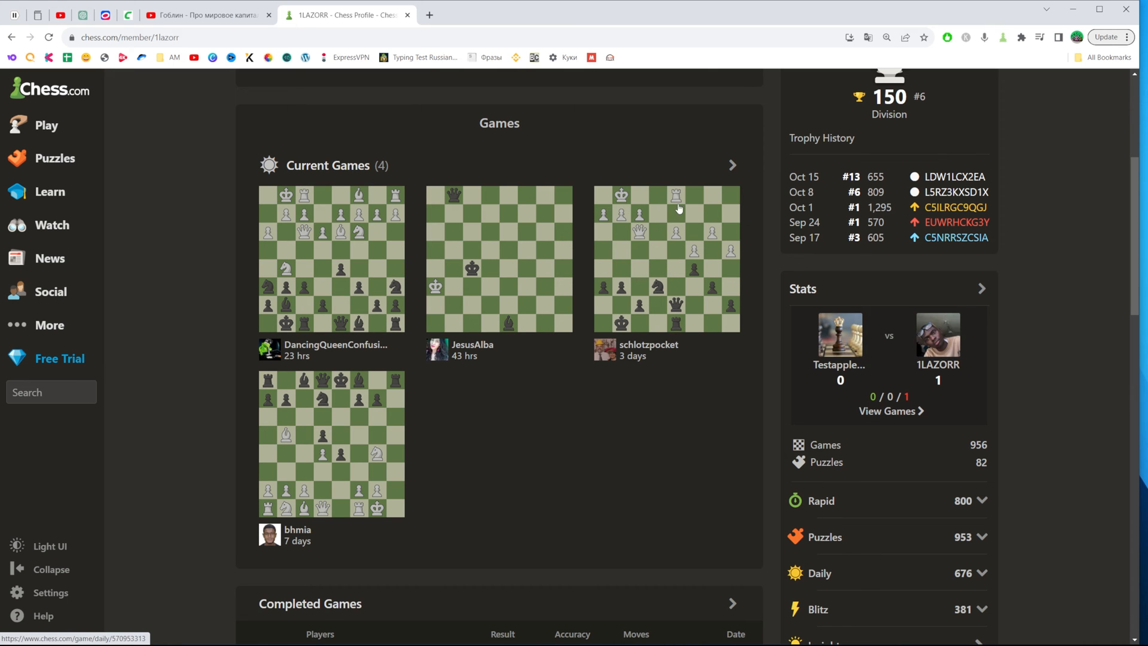
pyautogui.scroll(-3)
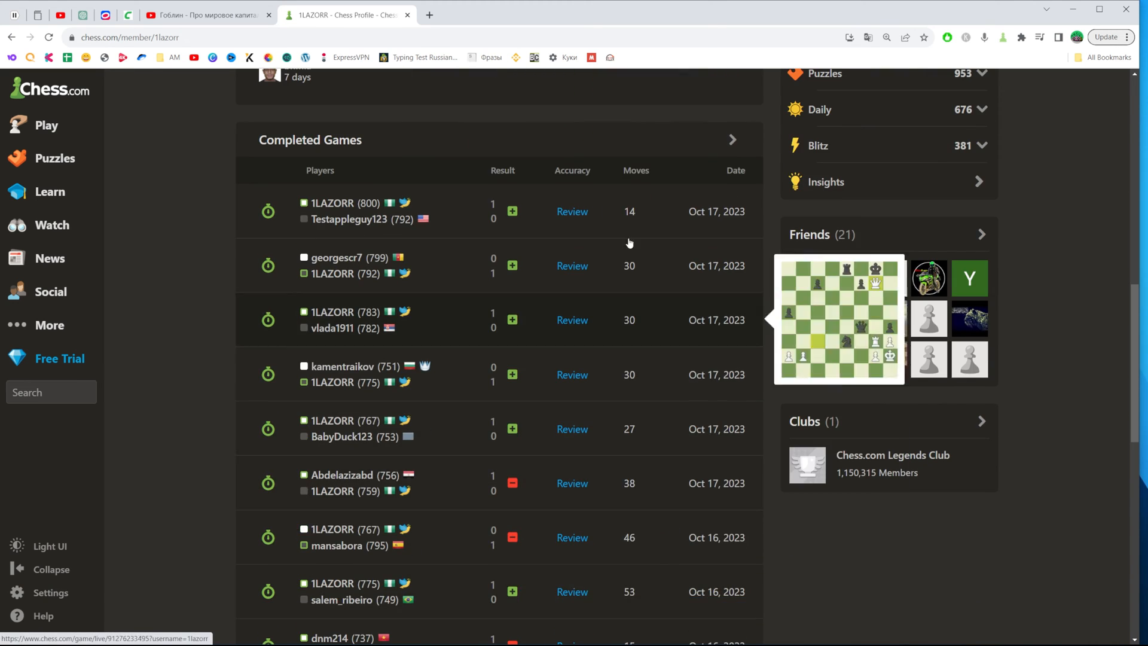
pyautogui.scroll(3)
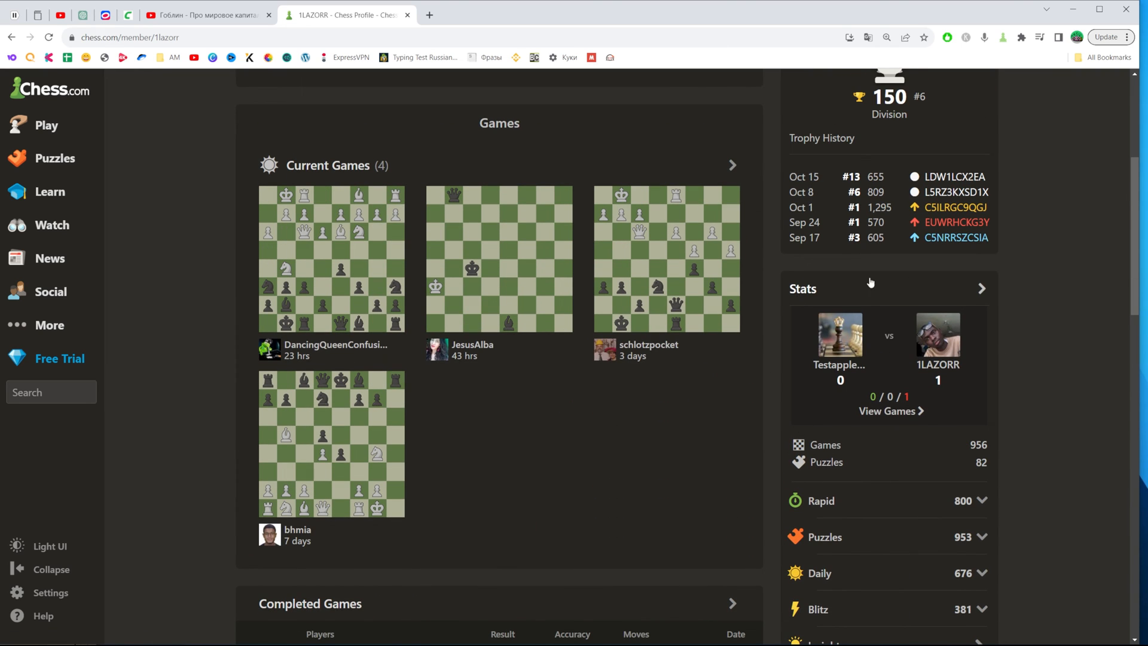
pyautogui.scroll(-3)
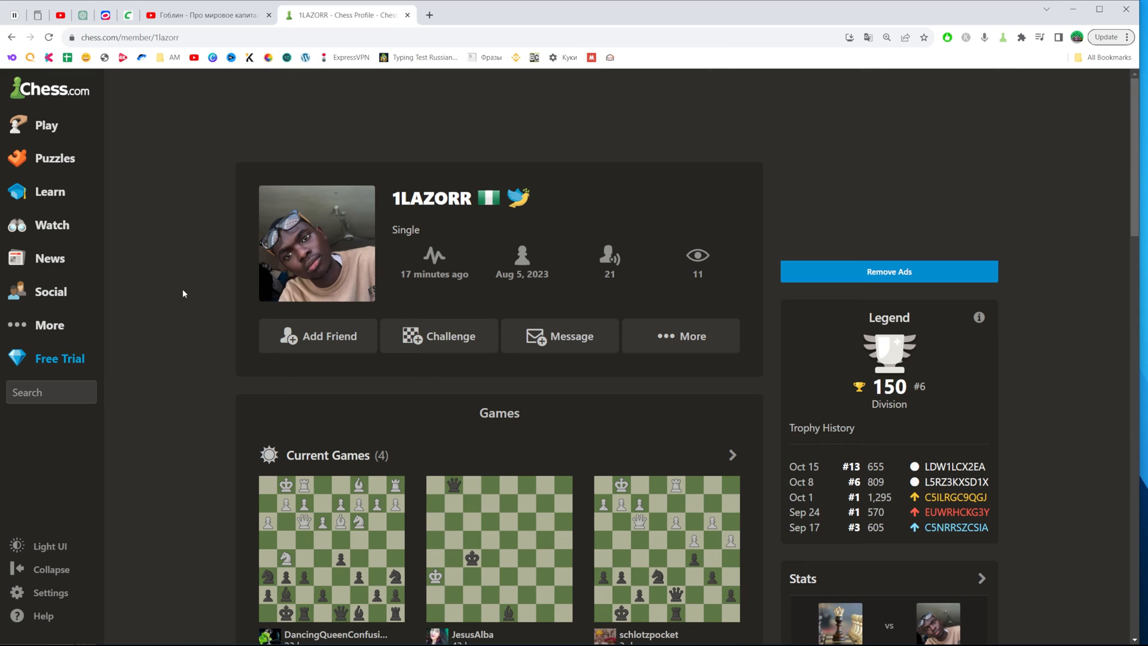
pyautogui.moveTo(226, 266)
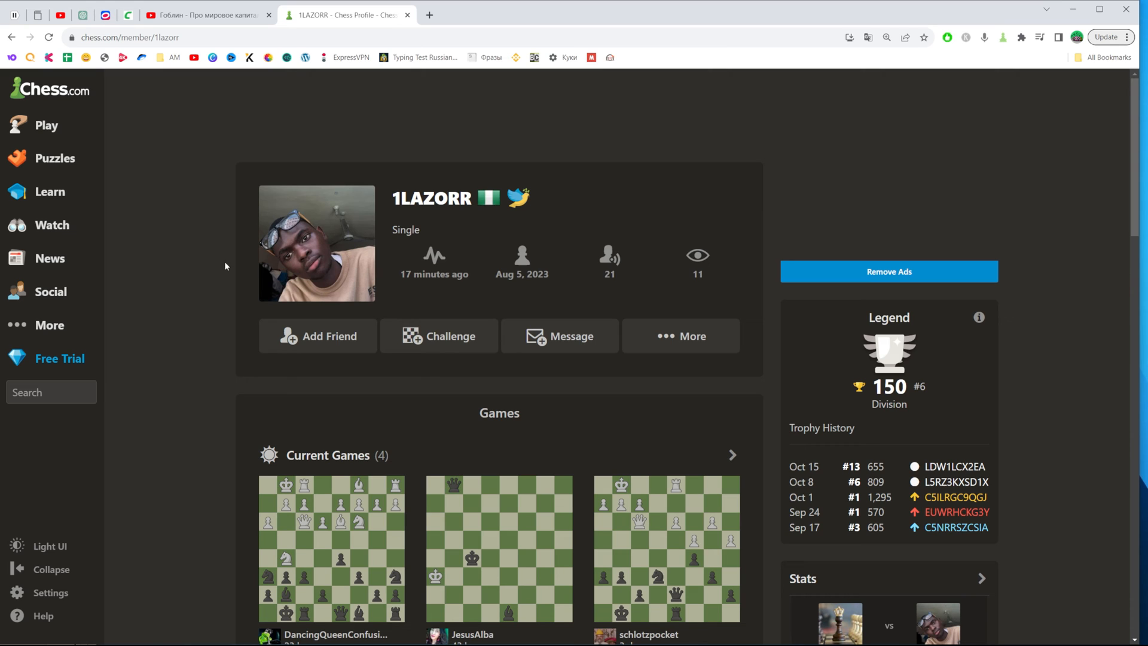
pyautogui.moveTo(210, 260)
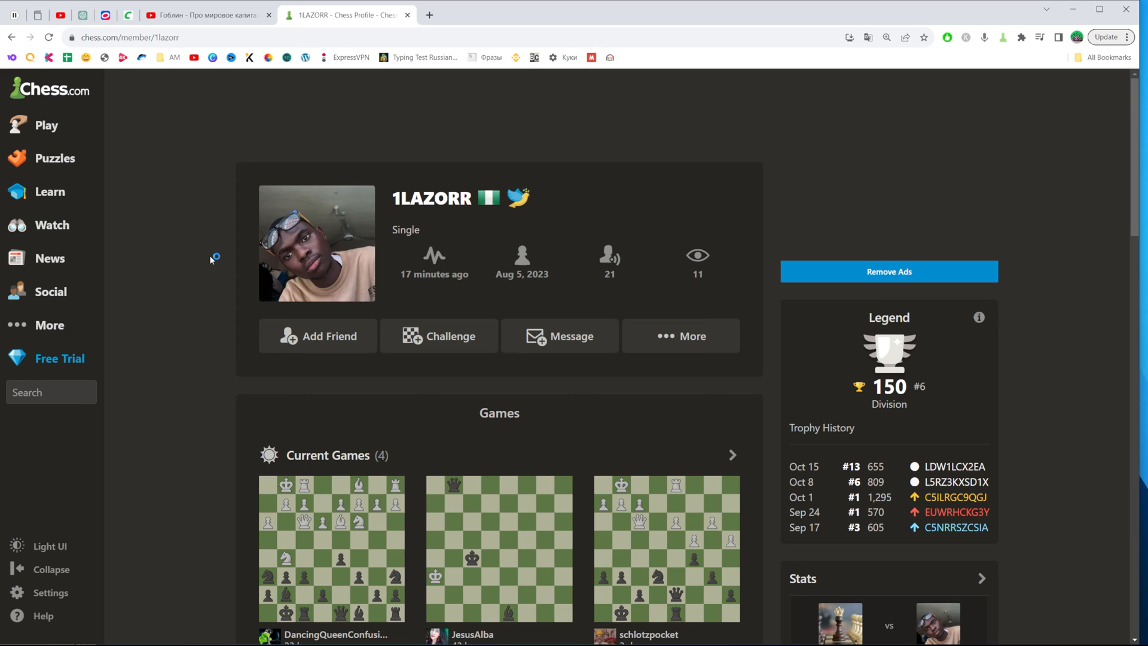
pyautogui.moveTo(179, 246)
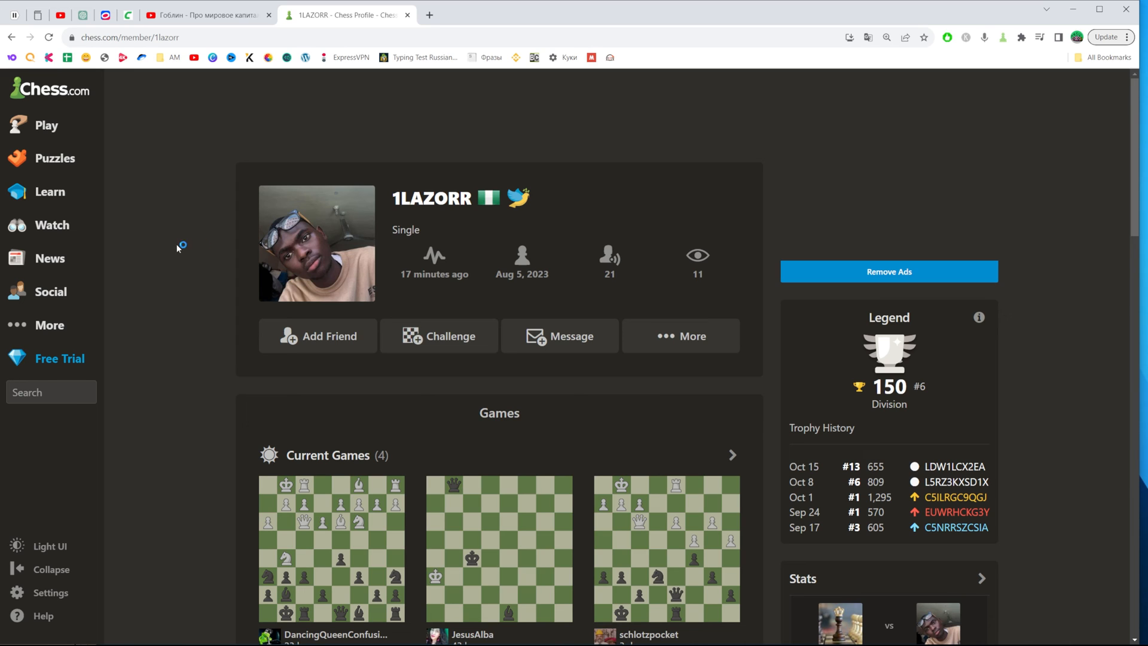
# Go from the sidebar Settings menu to All Settings and select the Privacy section
pyautogui.click(50, 592)
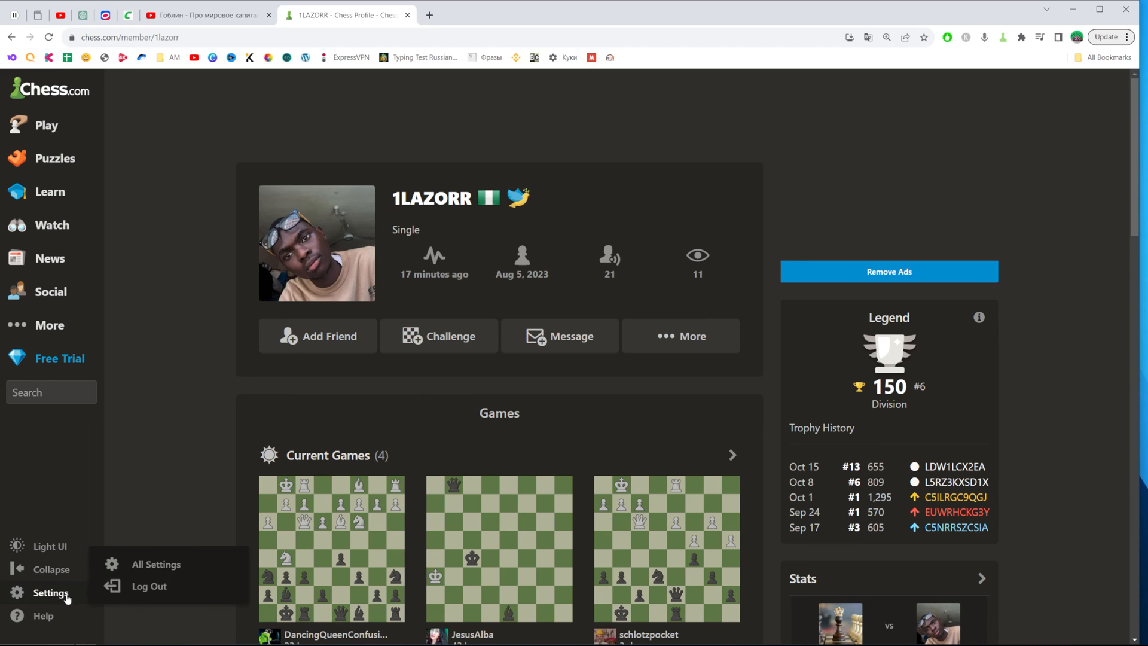
pyautogui.click(157, 564)
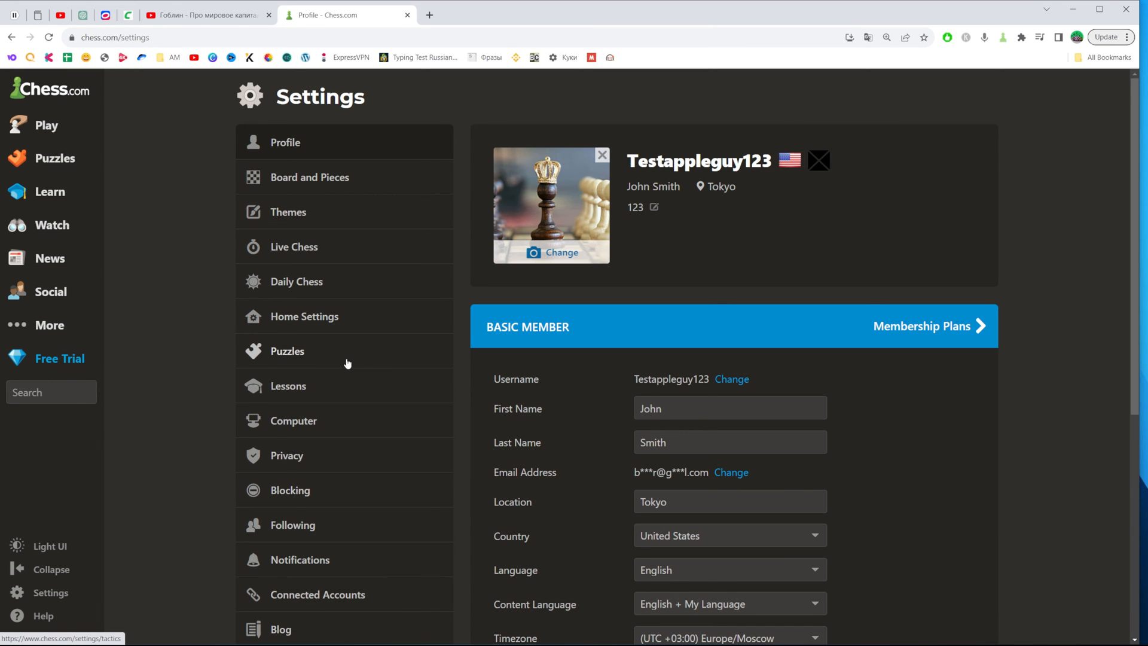
pyautogui.click(287, 455)
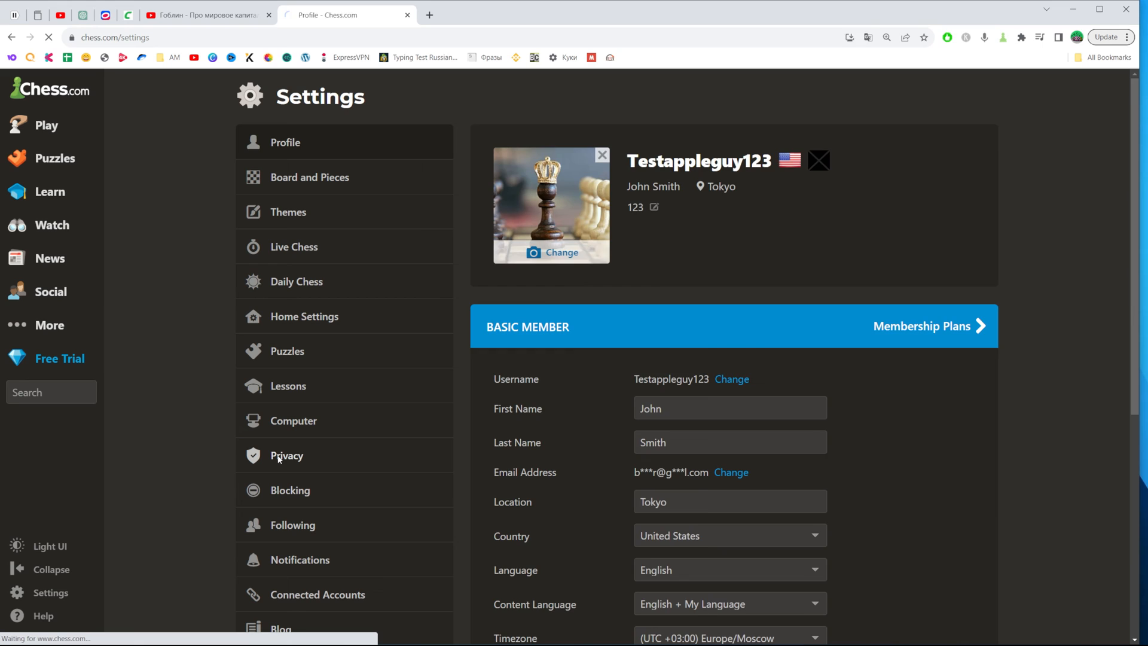
# In Privacy settings, set 'May See My Insights' to Only me
pyautogui.click(286, 456)
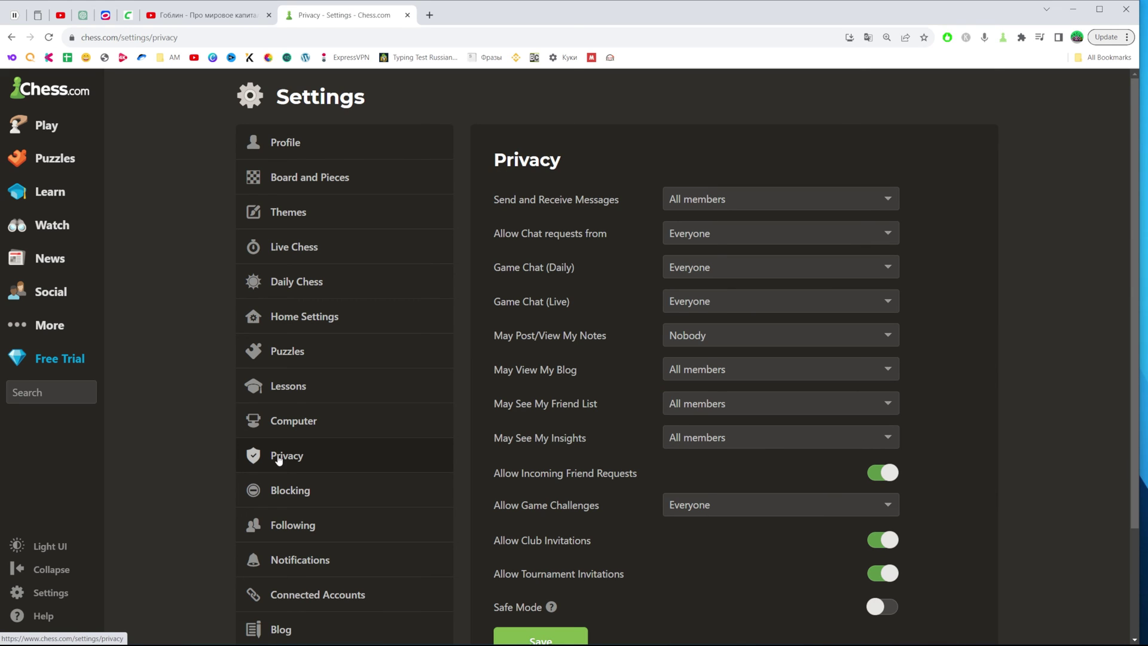
pyautogui.moveTo(492, 440)
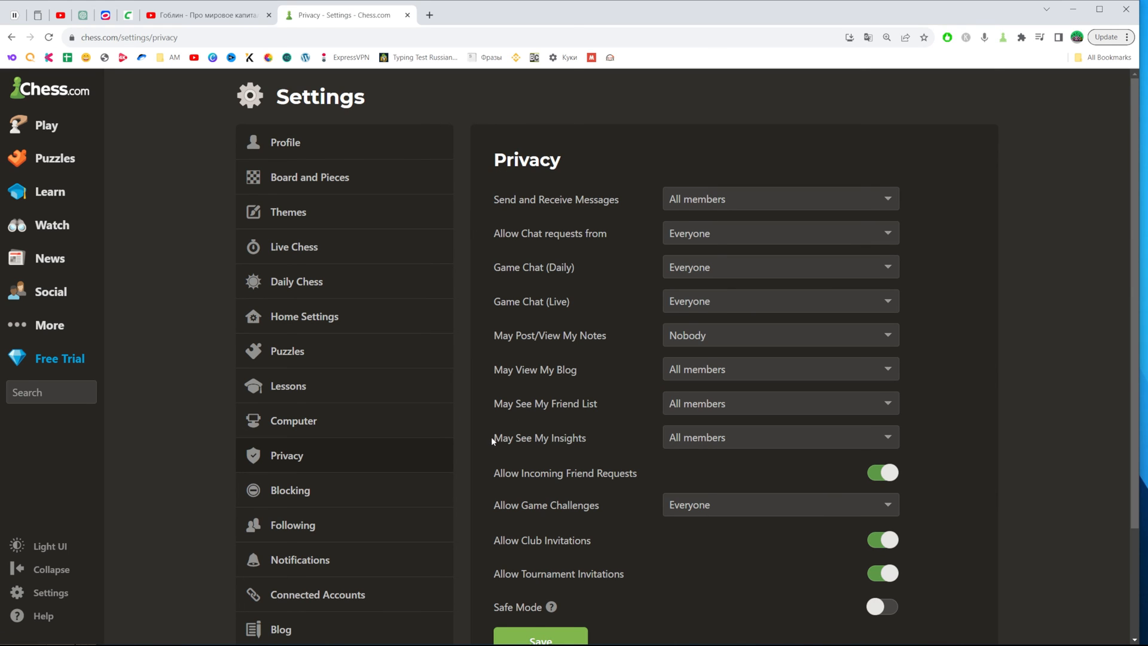
pyautogui.doubleClick(539, 437)
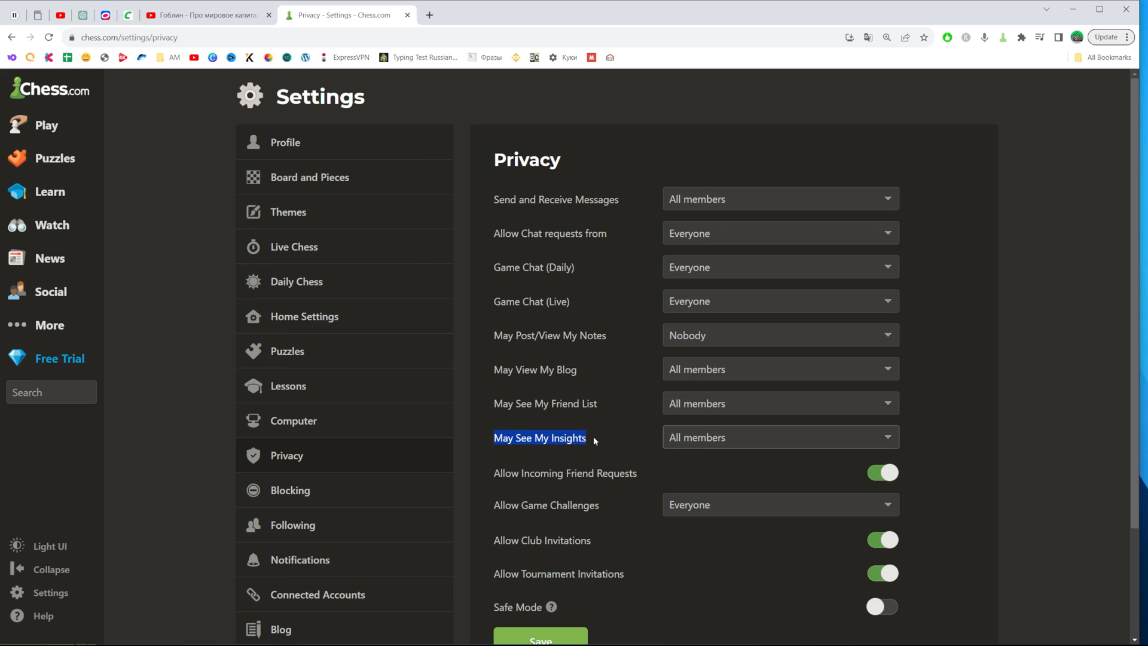
pyautogui.click(780, 438)
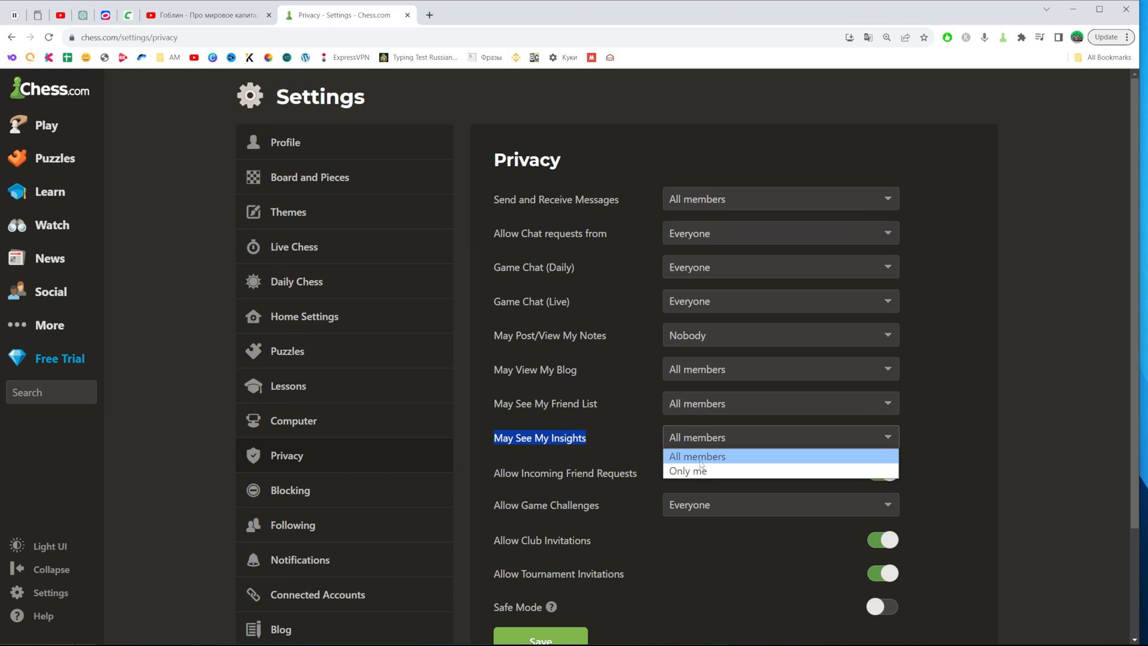
pyautogui.moveTo(711, 465)
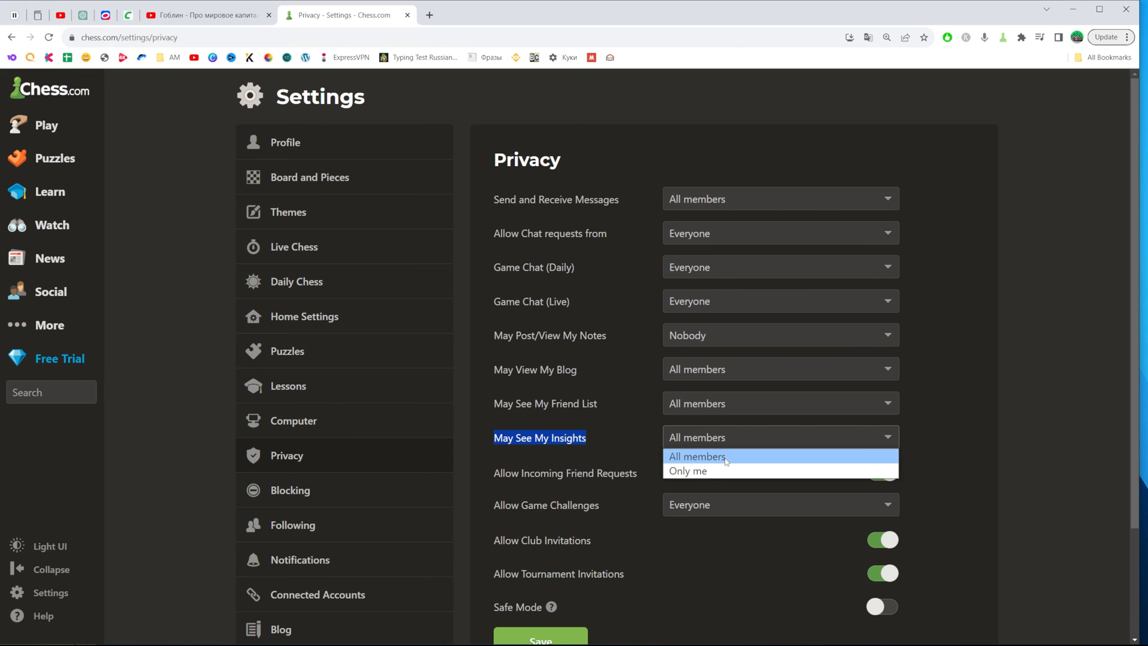
pyautogui.click(688, 471)
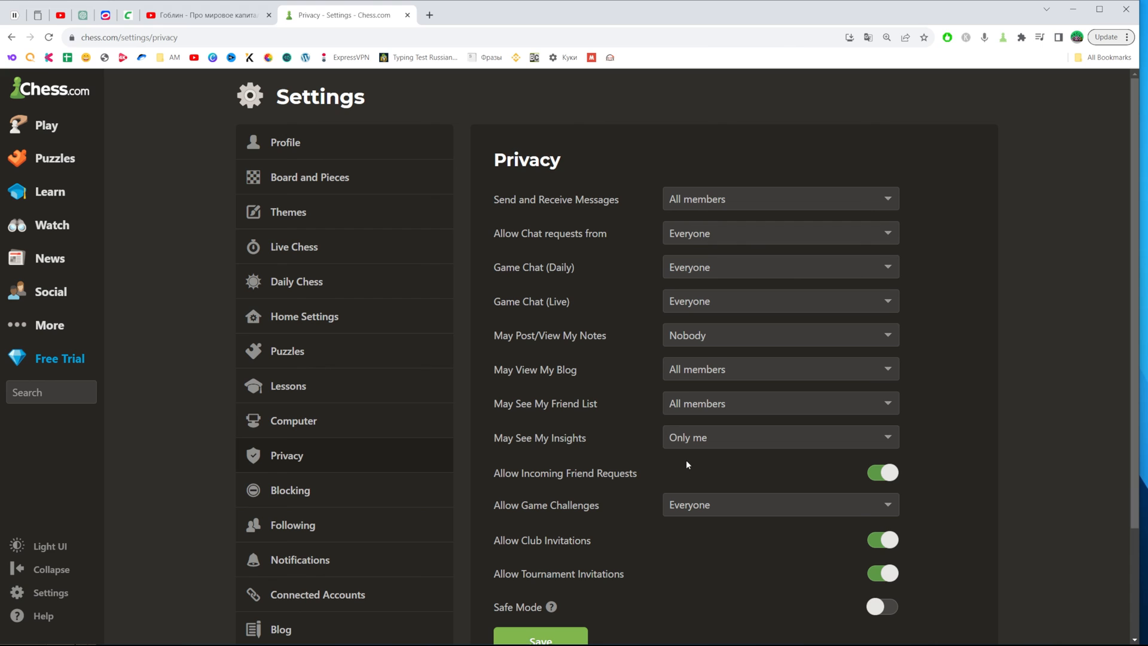
# Save the privacy preferences so the 'preferences updated' confirmation banner appears
pyautogui.scroll(-3)
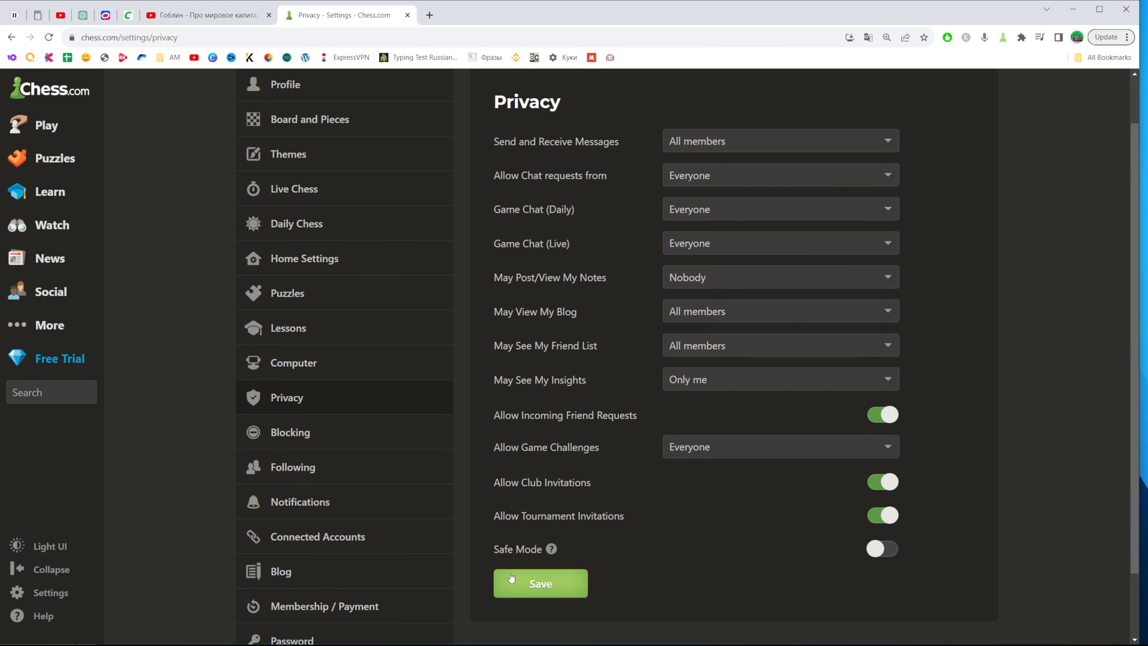
pyautogui.click(540, 583)
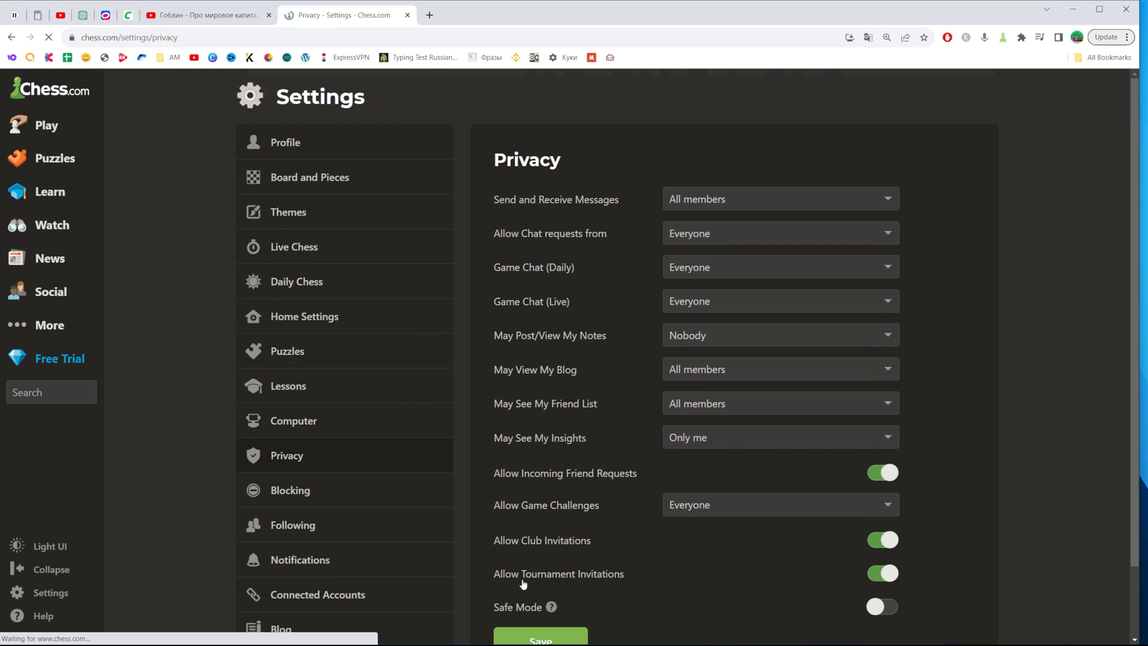
pyautogui.click(542, 639)
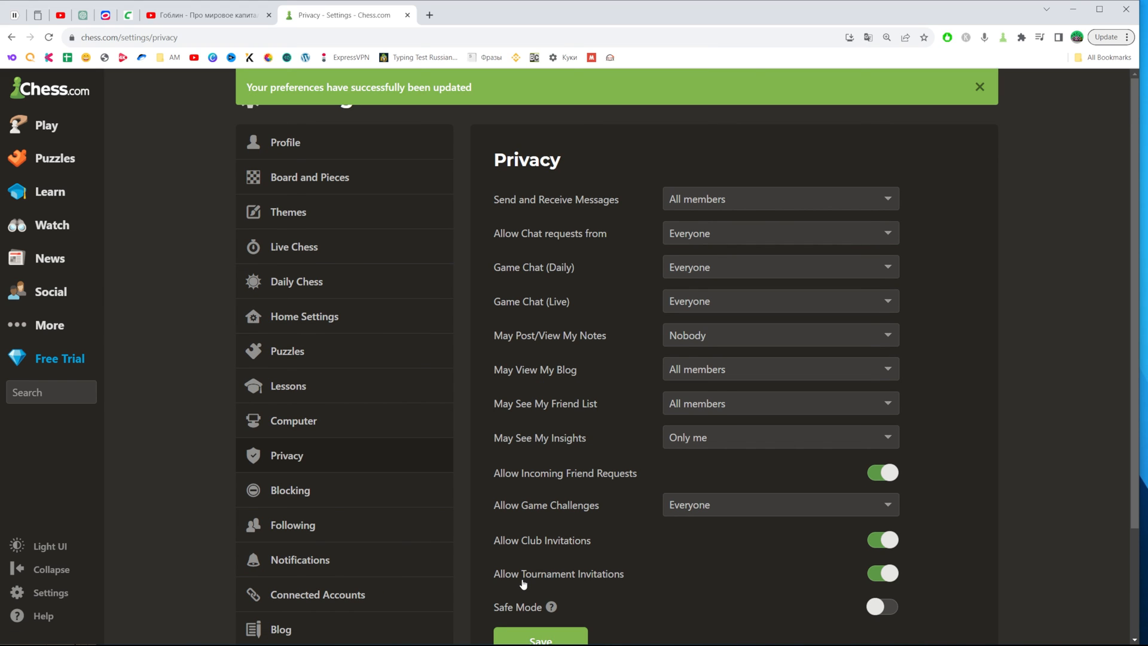